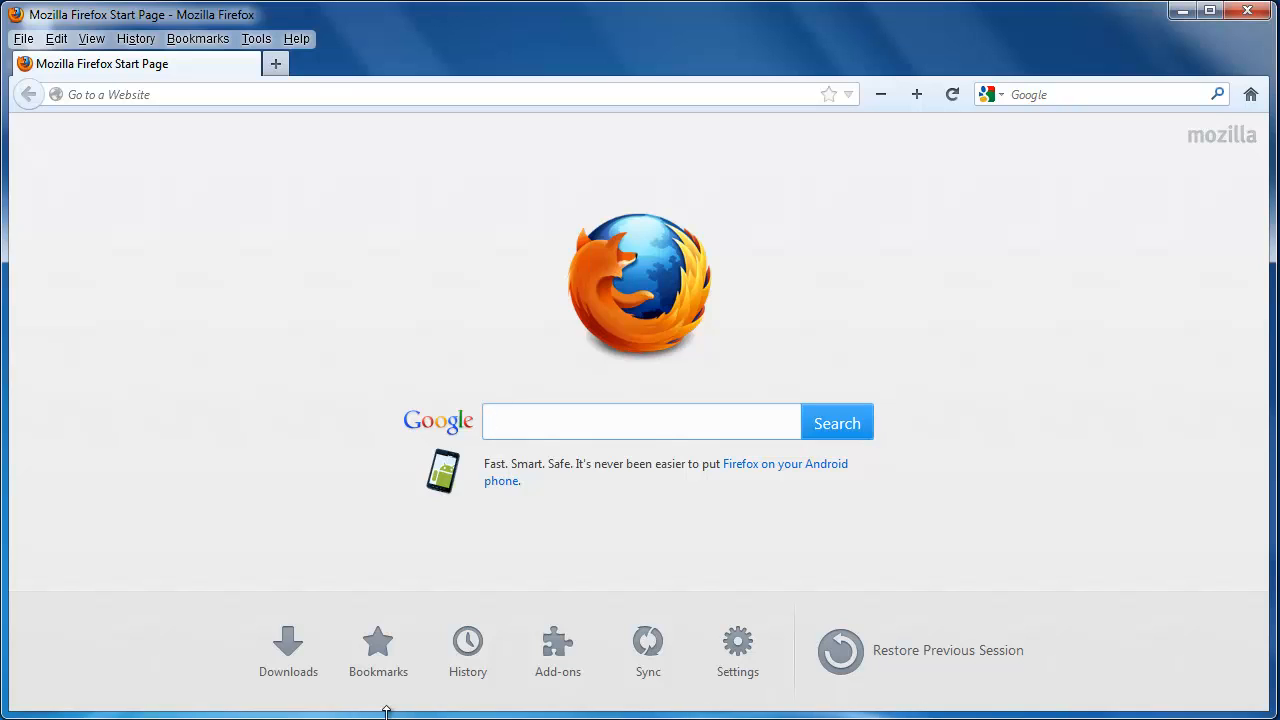
mouse_move(340, 348)
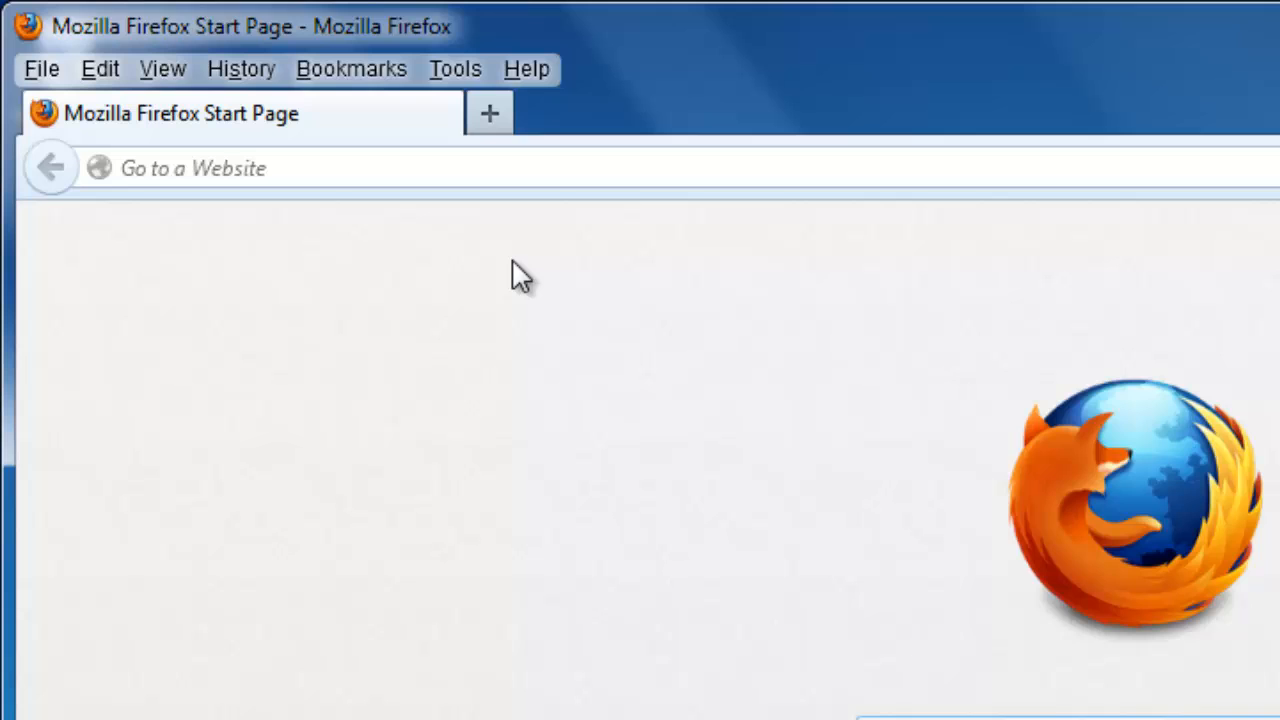
mouse_move(484, 228)
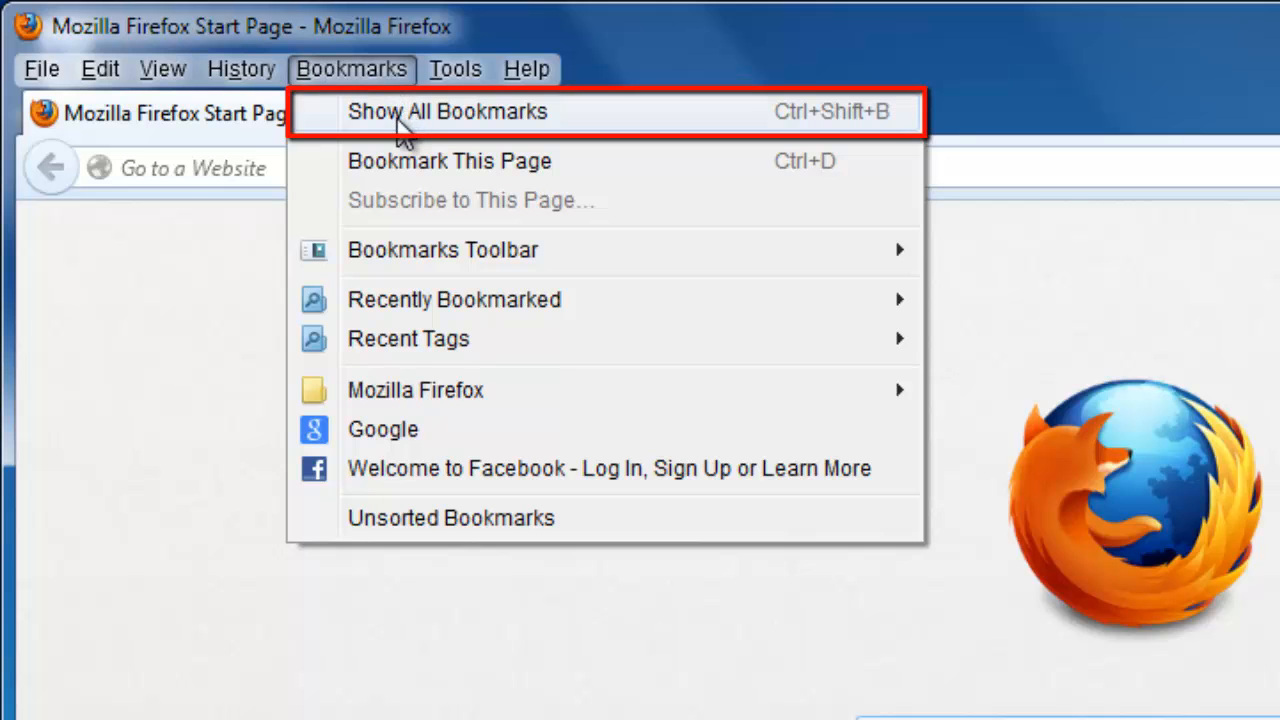
Show all bookmarks in the Library and view the Bookmarks Menu folder's Google and Facebook entries
click(448, 112)
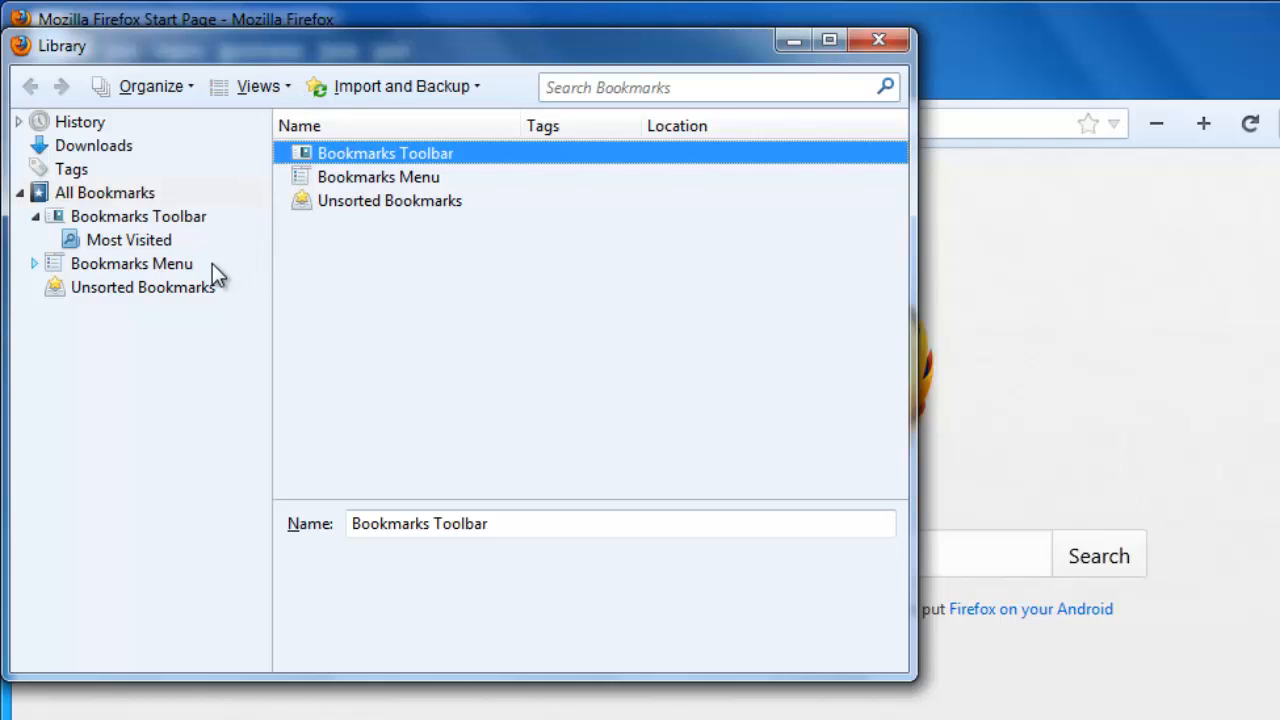
click(132, 264)
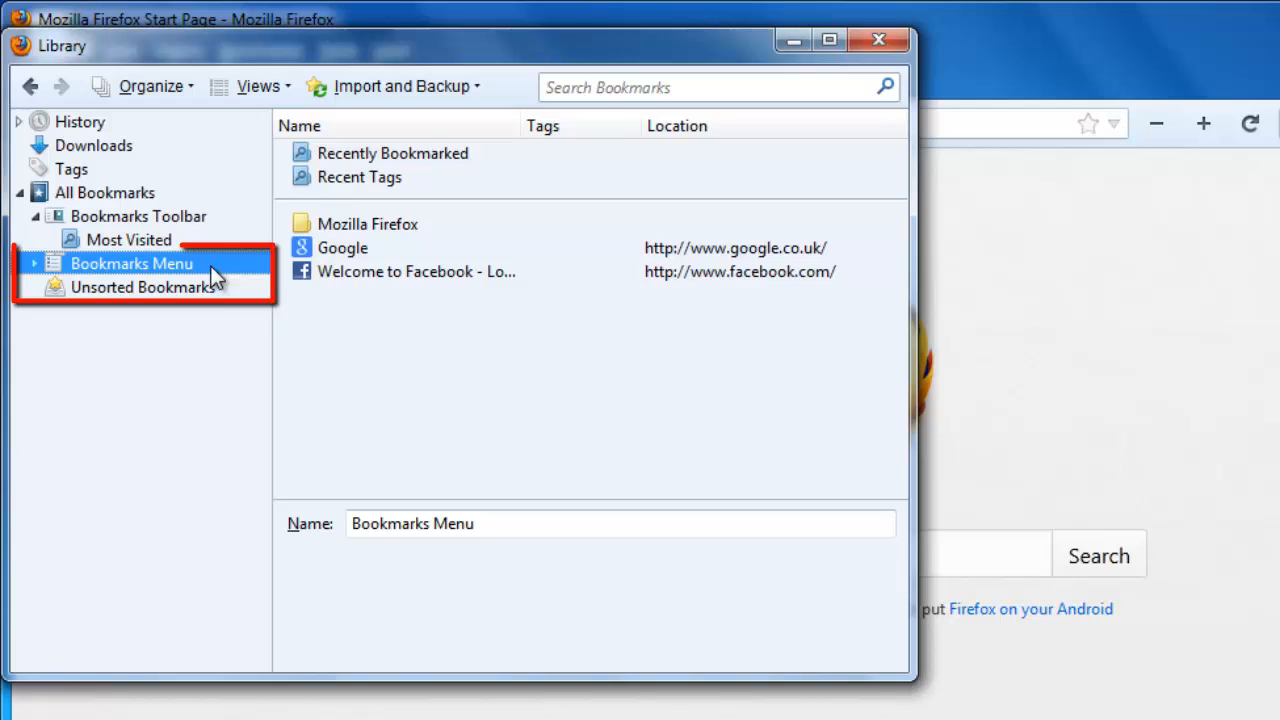
View the Unsorted Bookmarks folder holding Twitter, reddit, WordPress and BBC
click(140, 288)
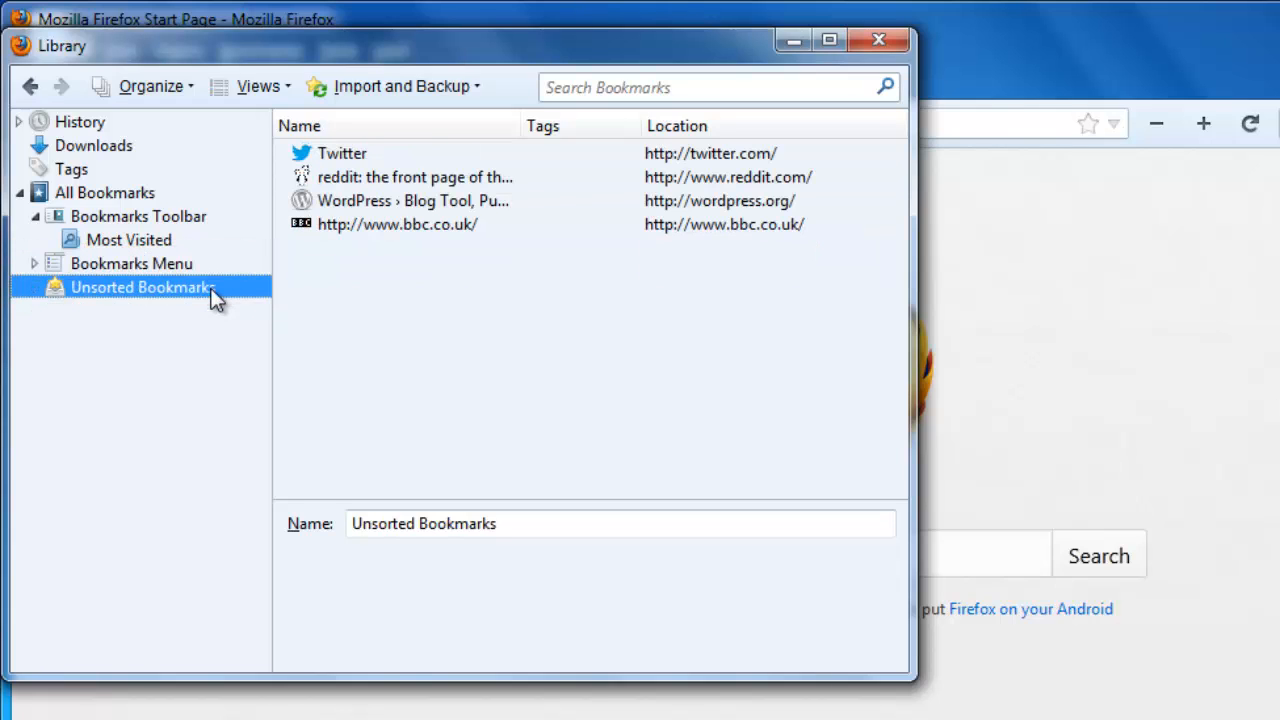
mouse_move(524, 358)
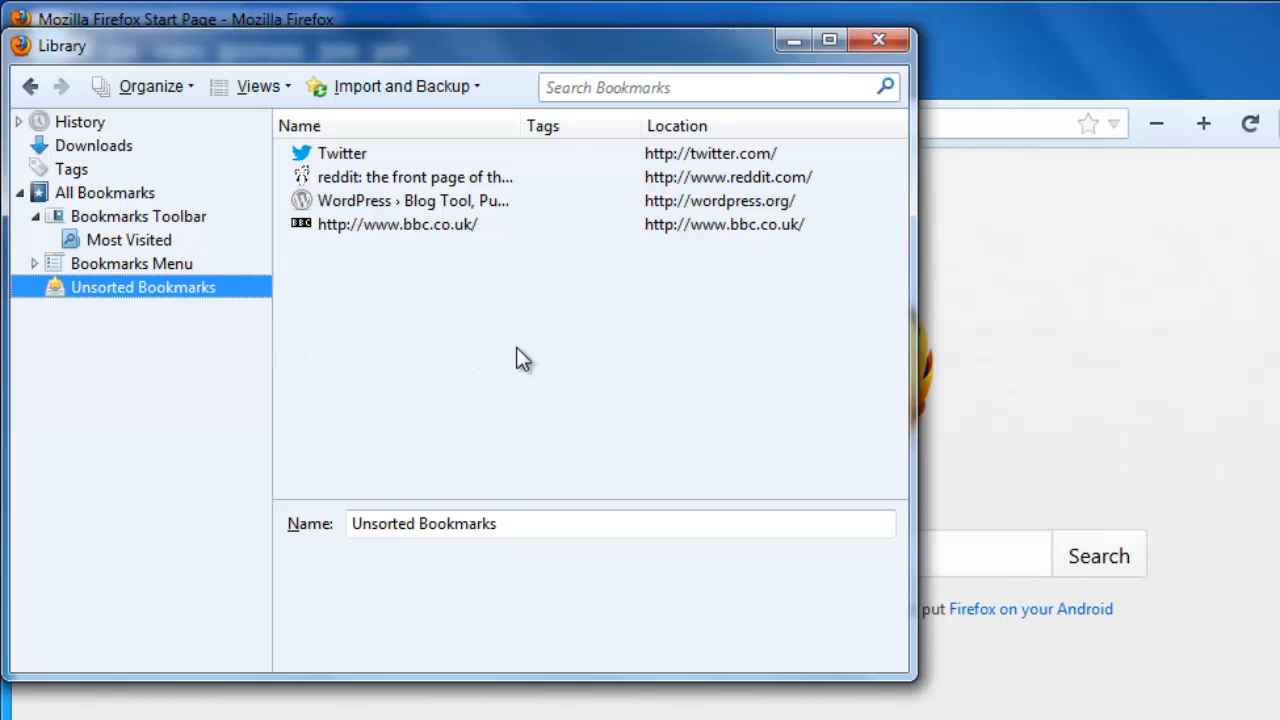
mouse_move(584, 212)
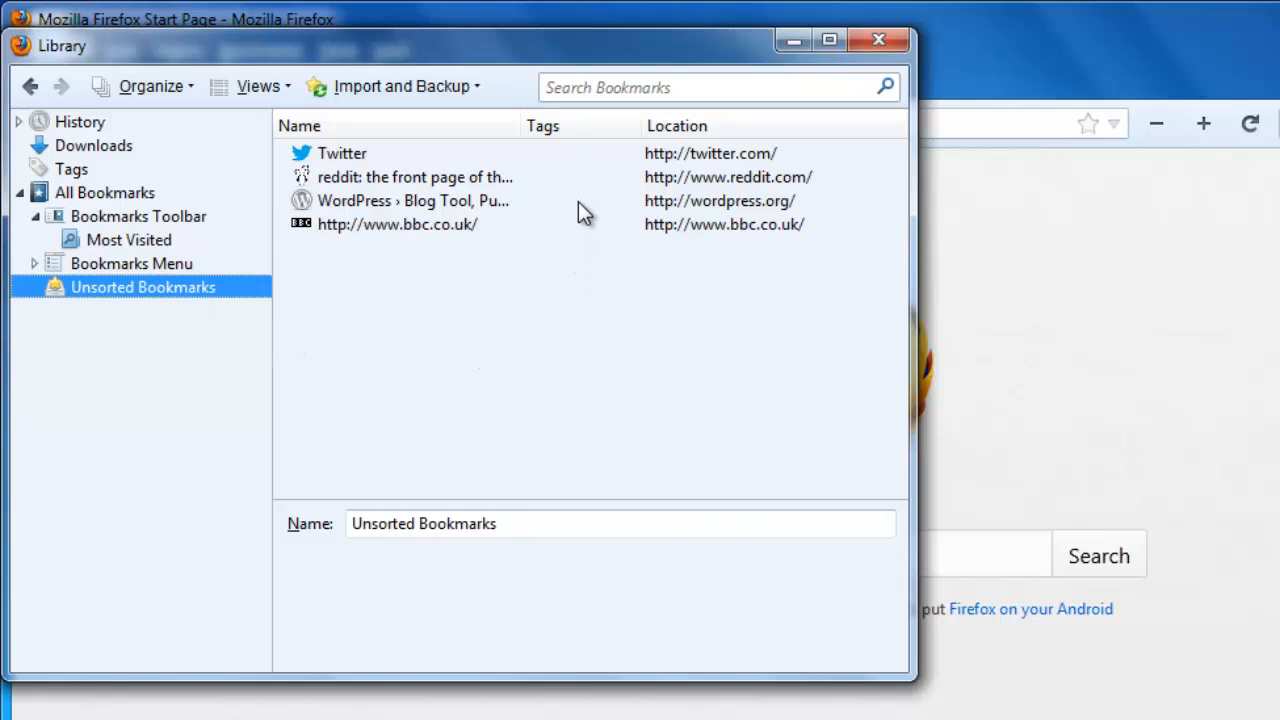
Remove the WordPress bookmark via Organize > Delete, leaving Twitter, reddit and BBC
click(412, 200)
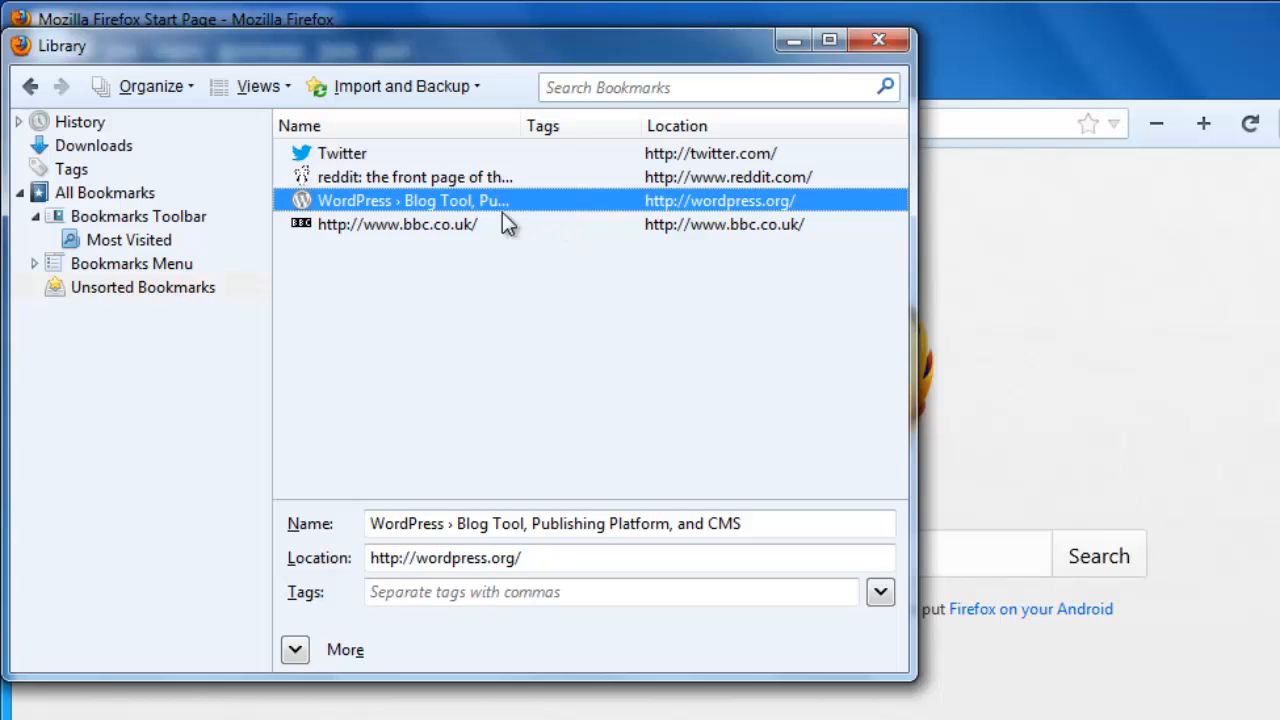
click(144, 86)
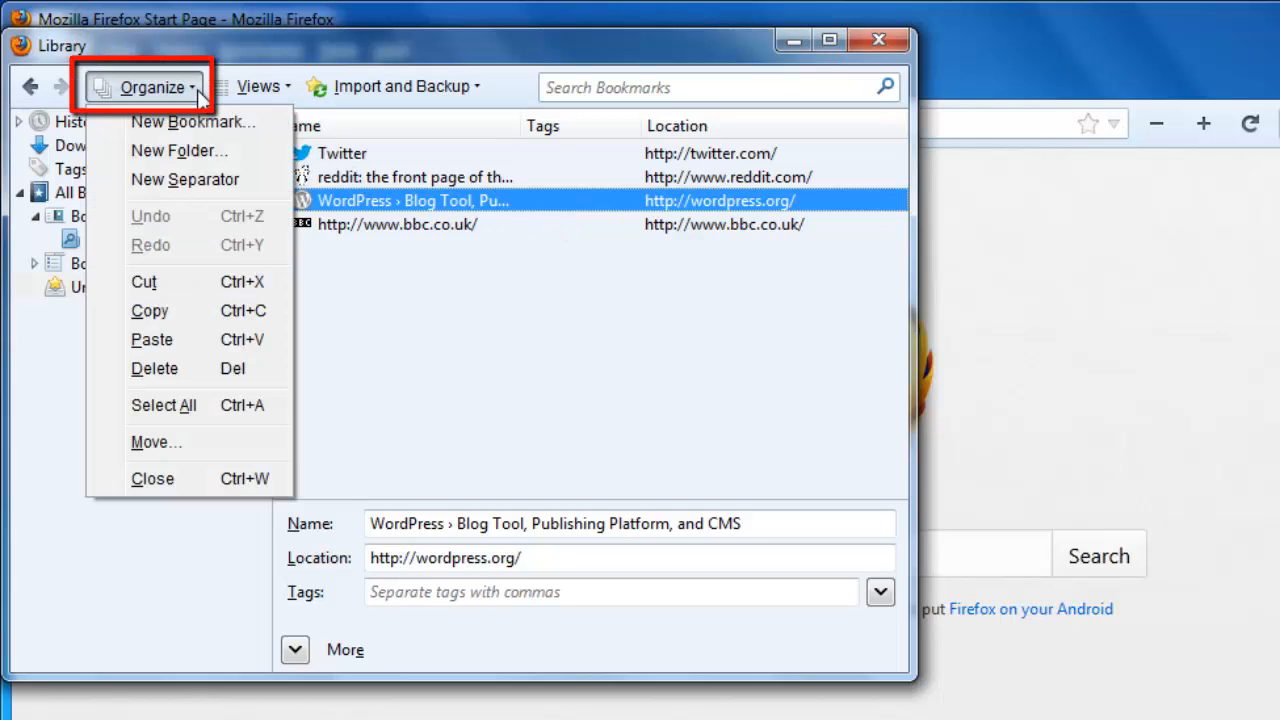
mouse_move(156, 368)
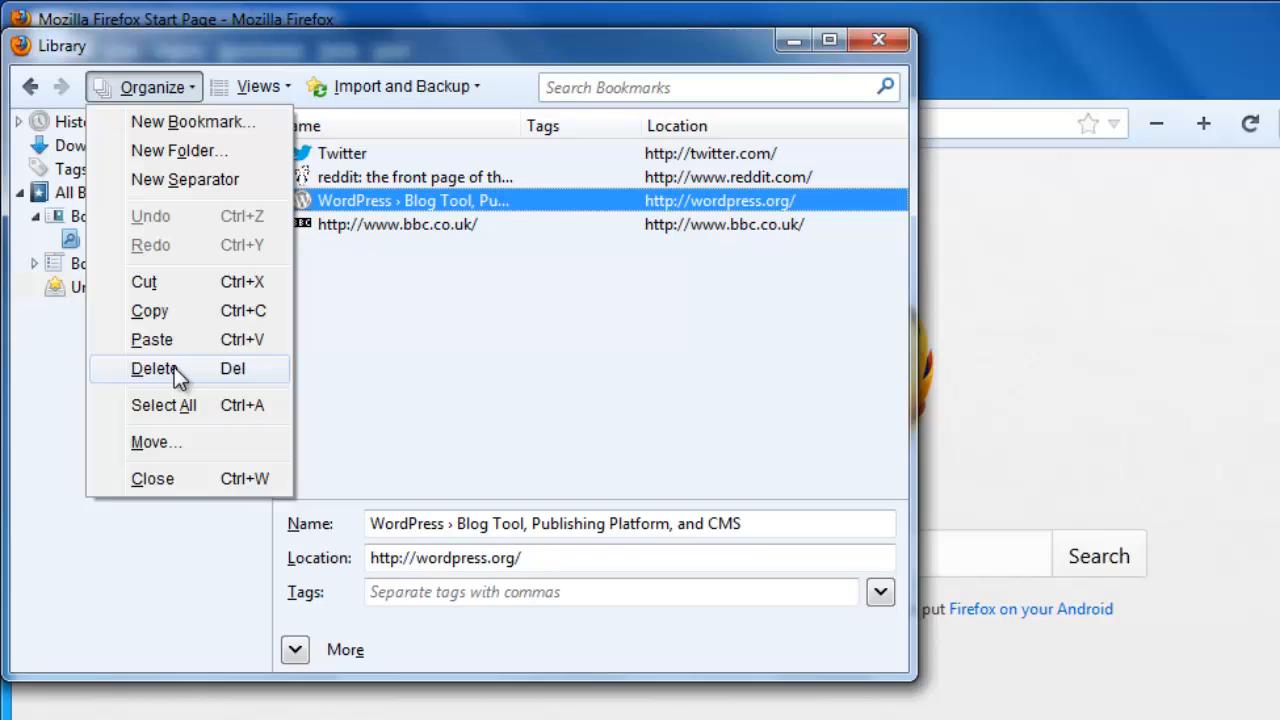
click(154, 368)
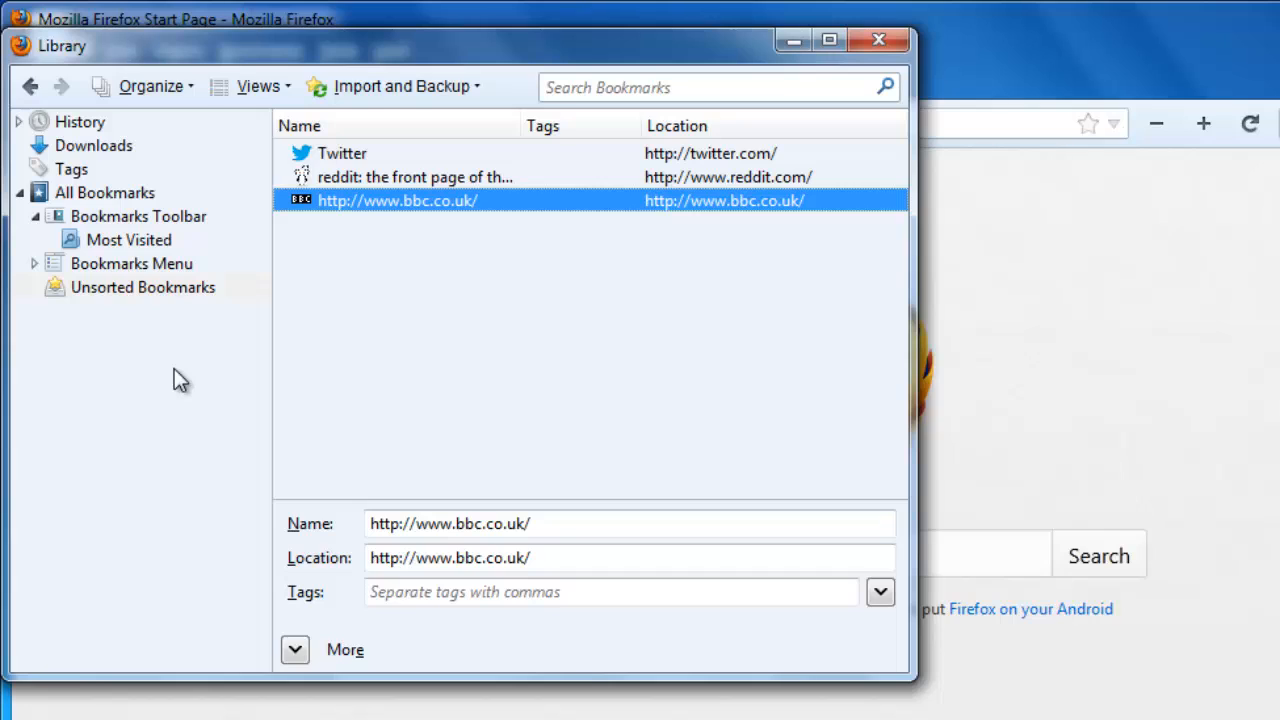
mouse_move(358, 164)
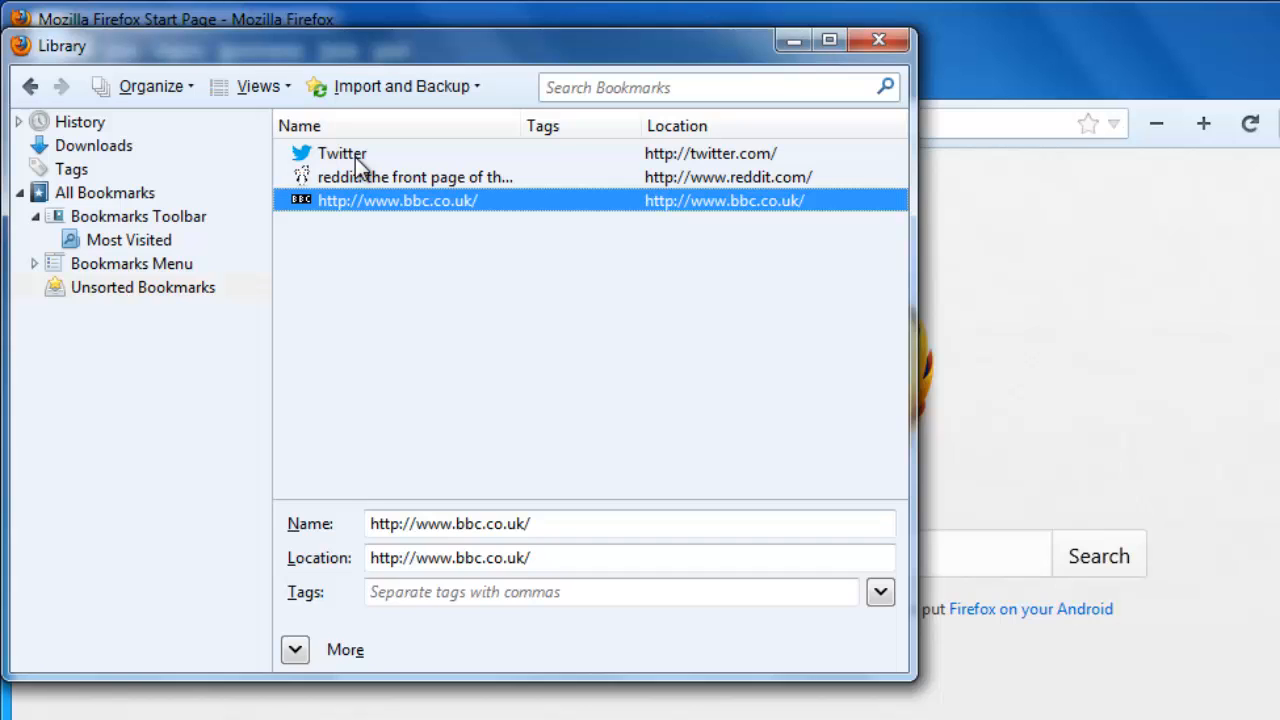
Shift-select Twitter so Twitter, reddit and BBC are selected together
click(342, 152)
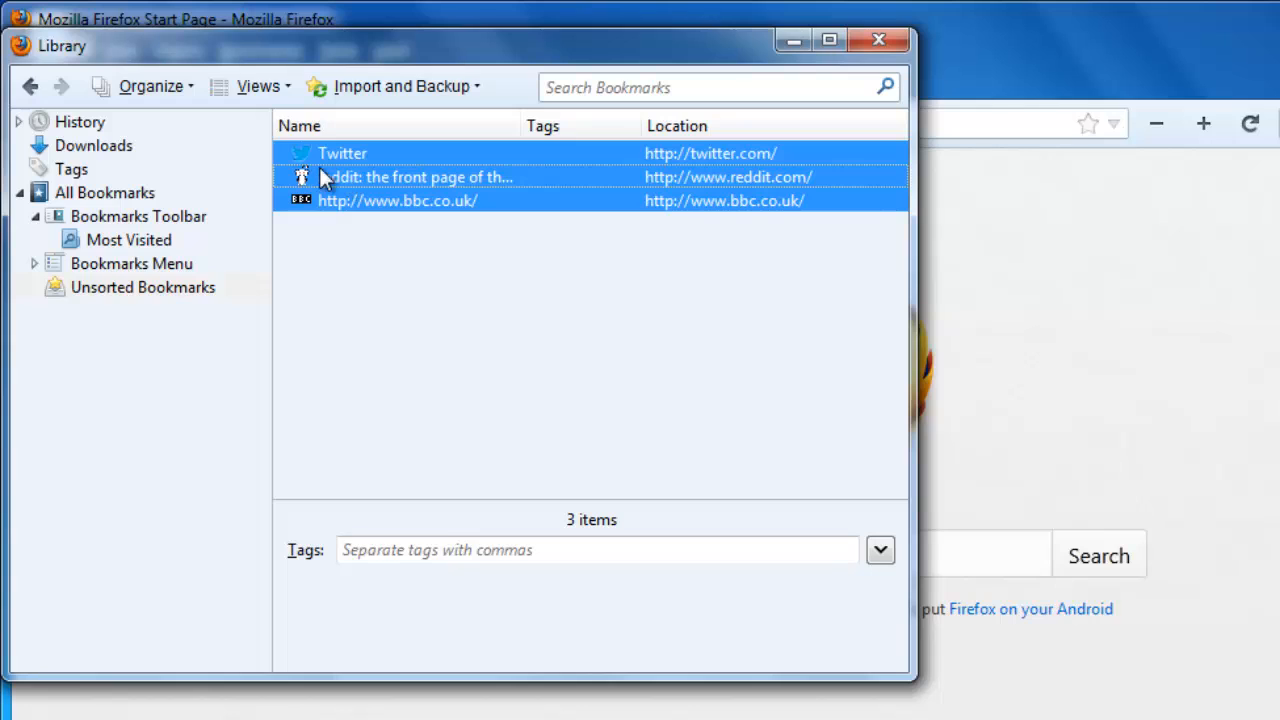
Delete the selected Twitter, reddit and BBC bookmarks, emptying Unsorted Bookmarks
click(144, 86)
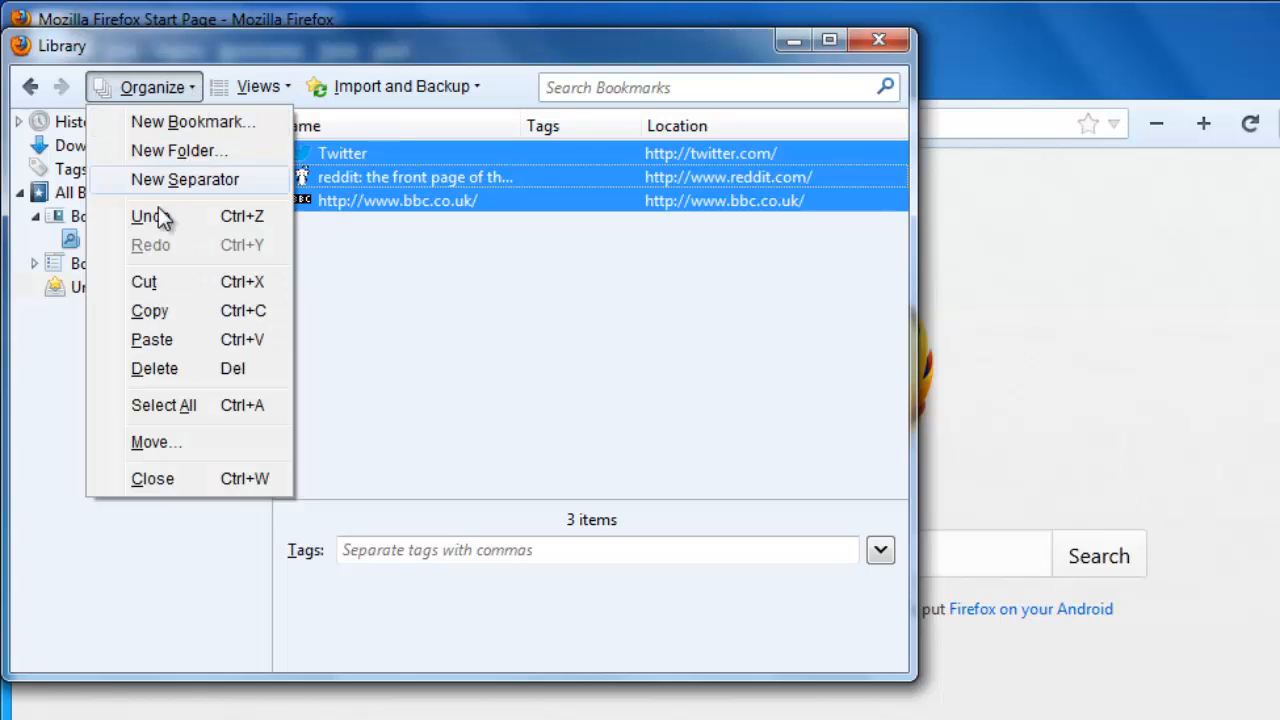
mouse_move(156, 368)
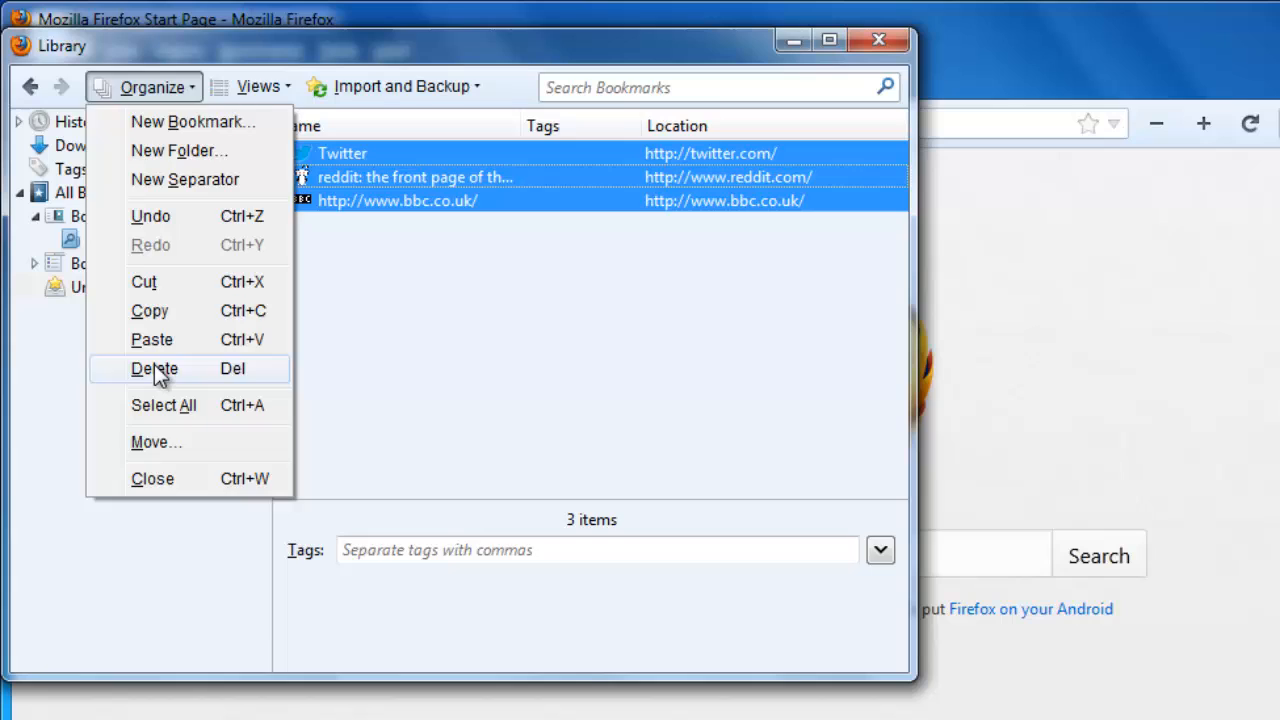
click(154, 368)
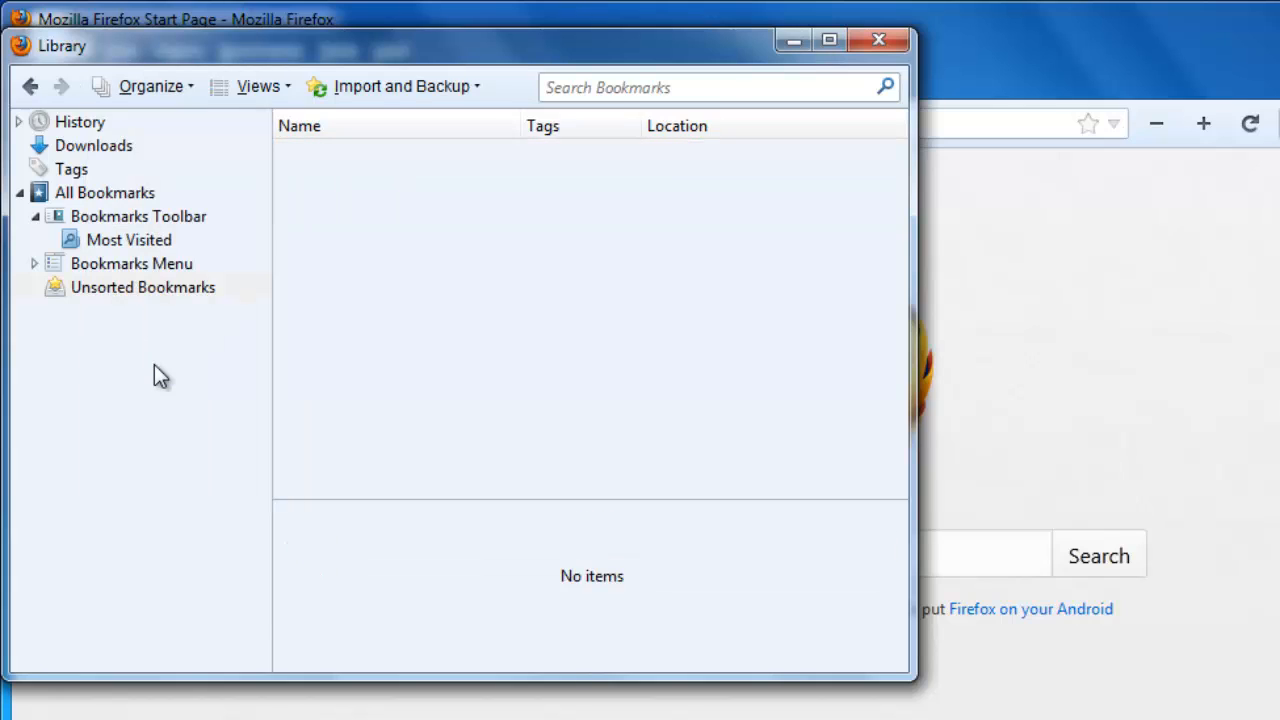